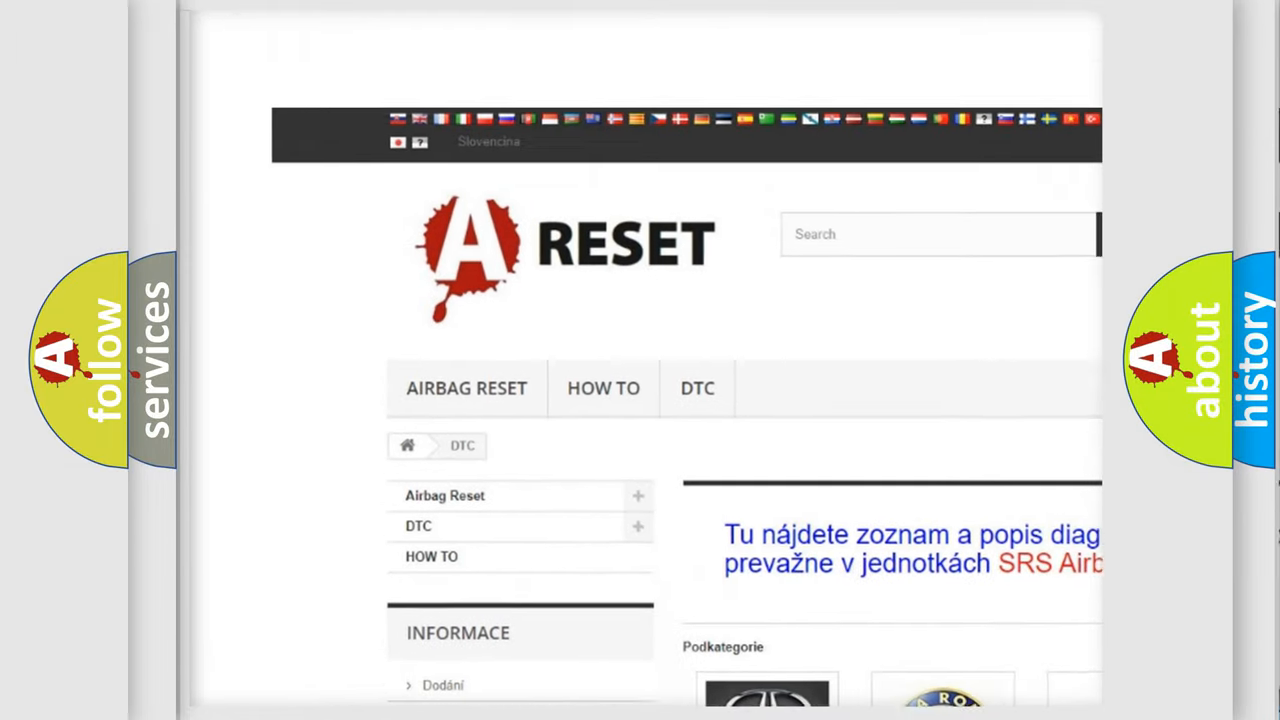
Step: Choose the JEEP DTC logo from the brand grid to reach the Jeep trouble-code listing
{"action": "scroll", "scroll_direction": "down", "scroll_amount": 3}
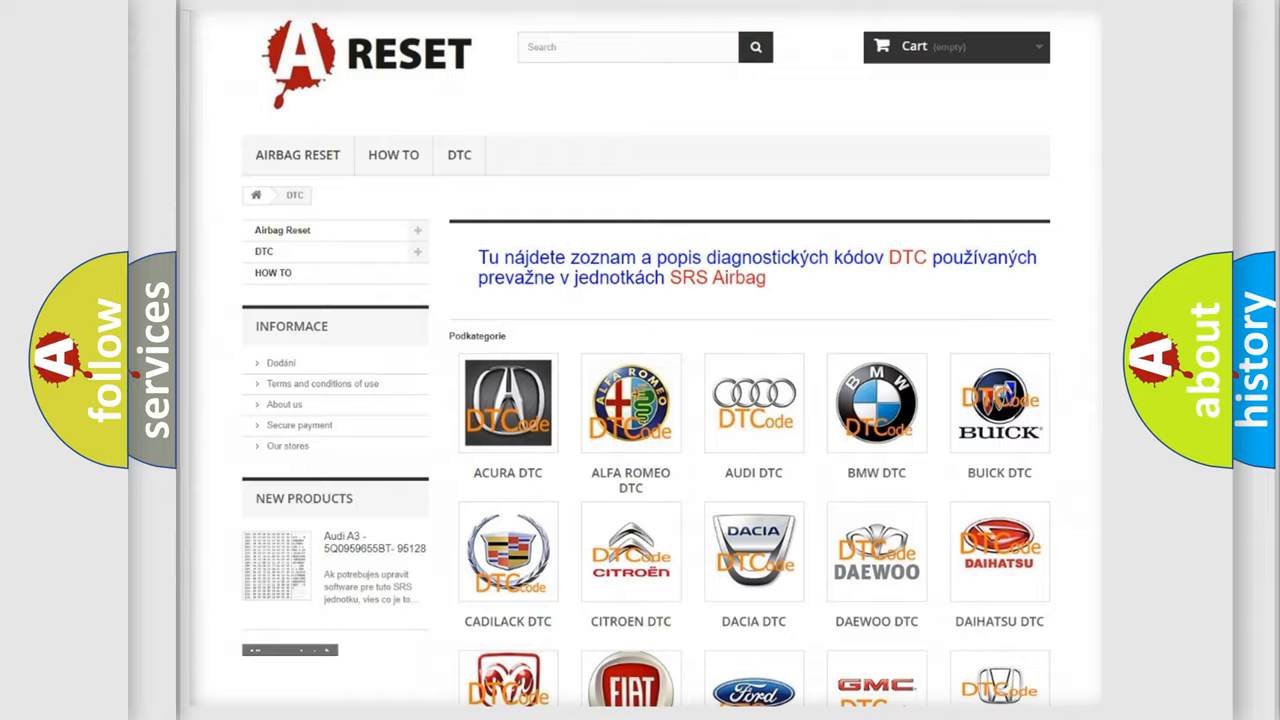
{"action": "scroll", "scroll_direction": "down", "scroll_amount": 3}
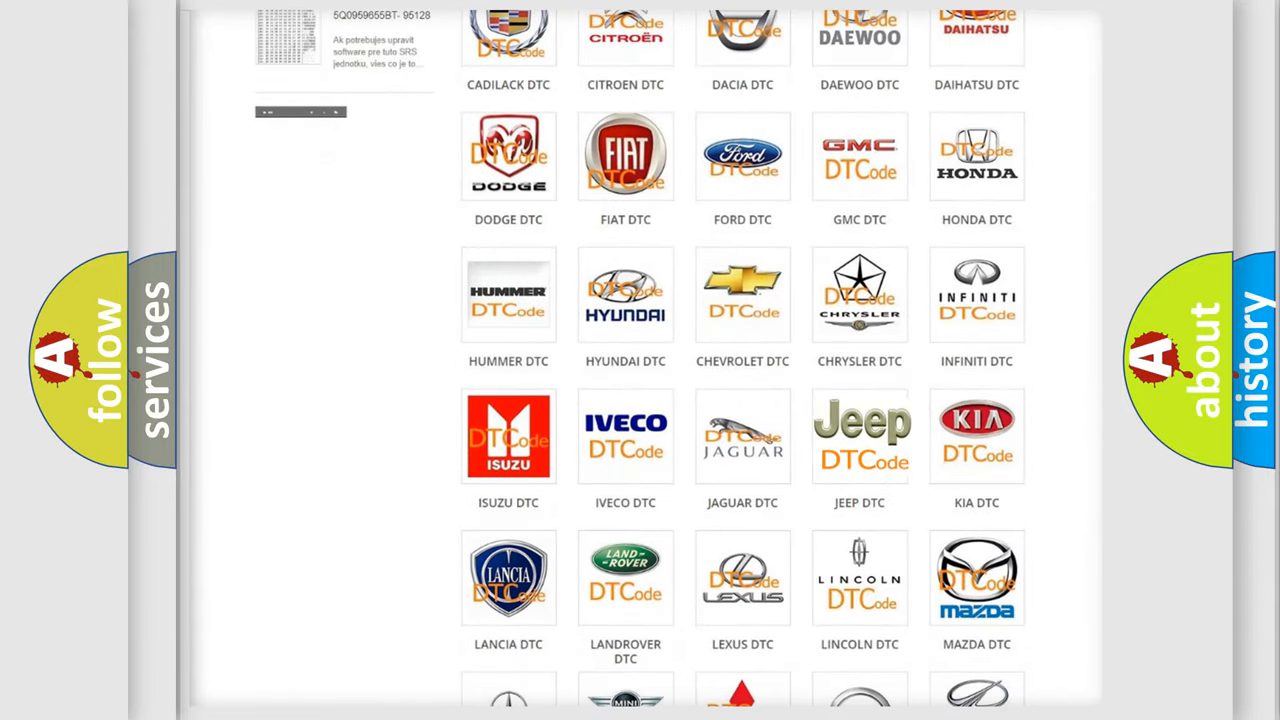
{"action": "left_click", "coordinate": [860, 436]}
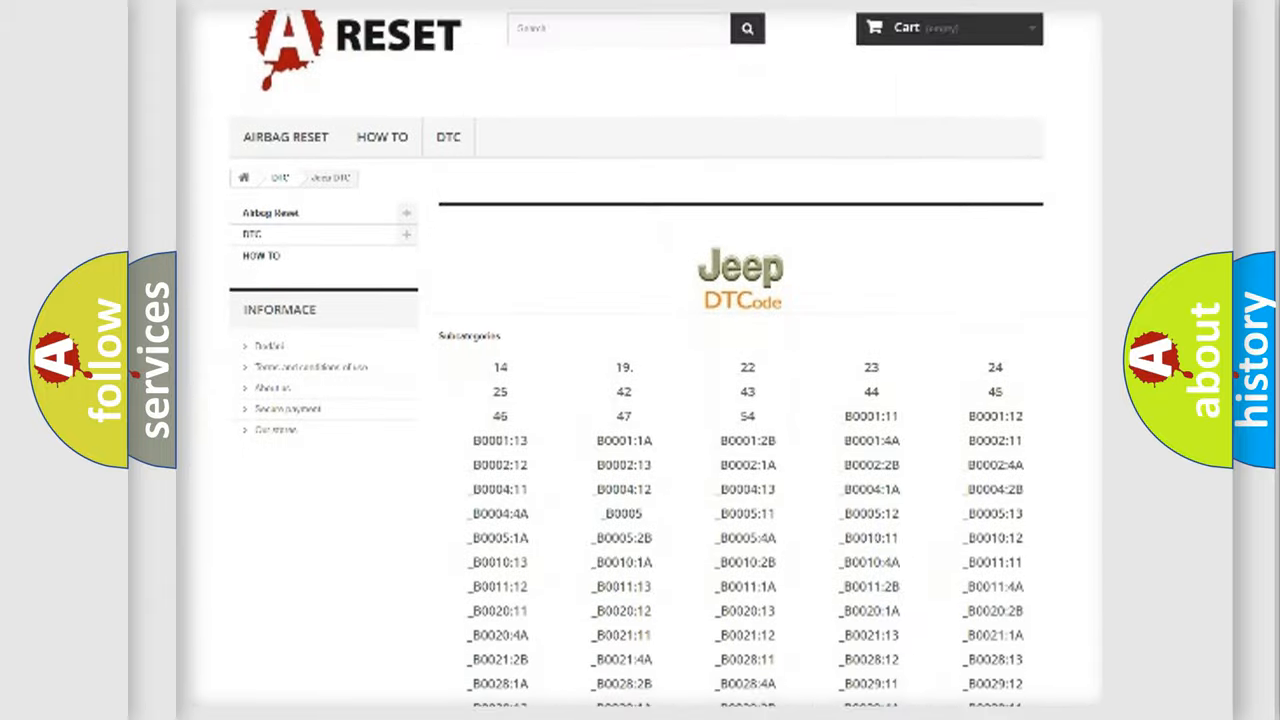
{"action": "scroll", "scroll_direction": "down", "scroll_amount": 3}
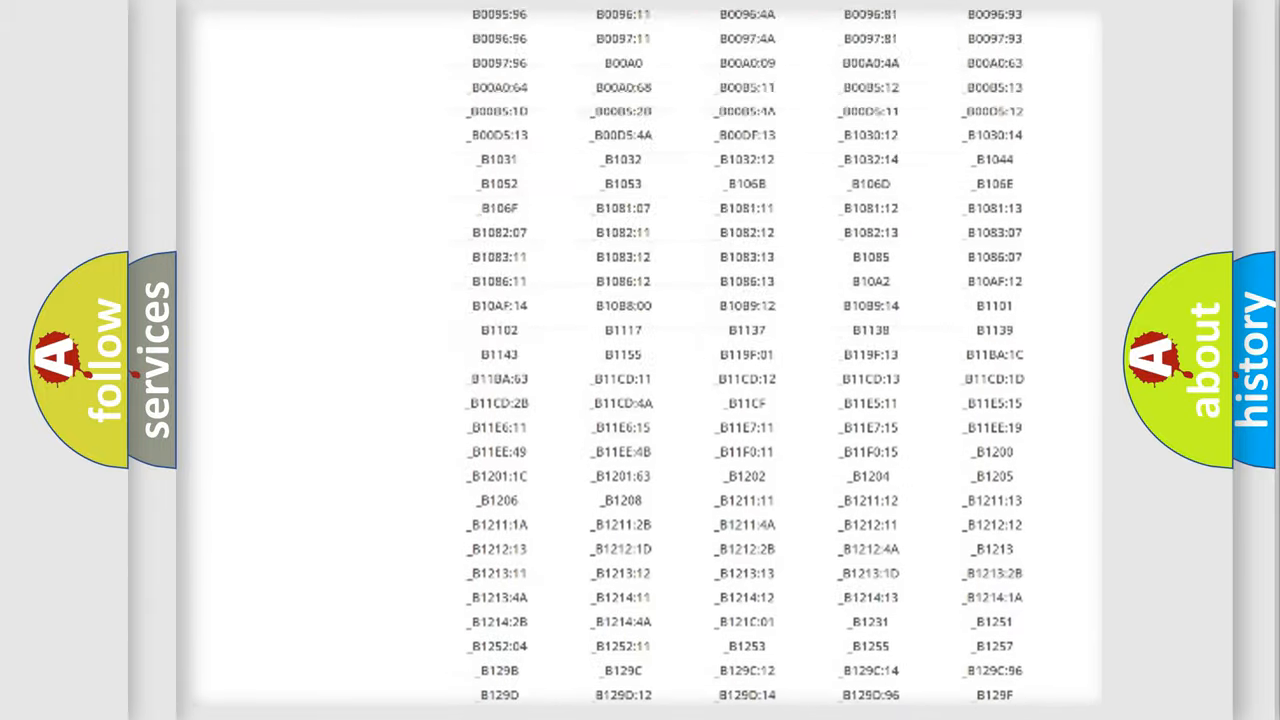
{"action": "scroll", "scroll_direction": "up", "scroll_amount": 3}
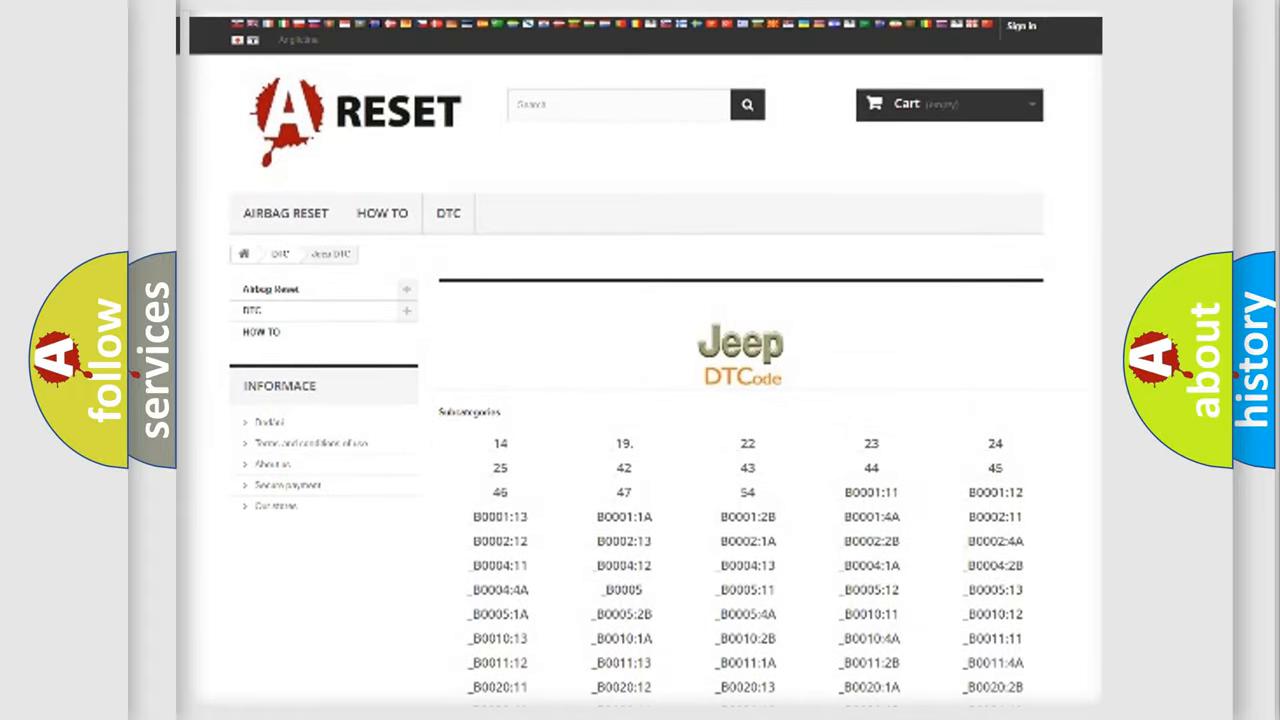